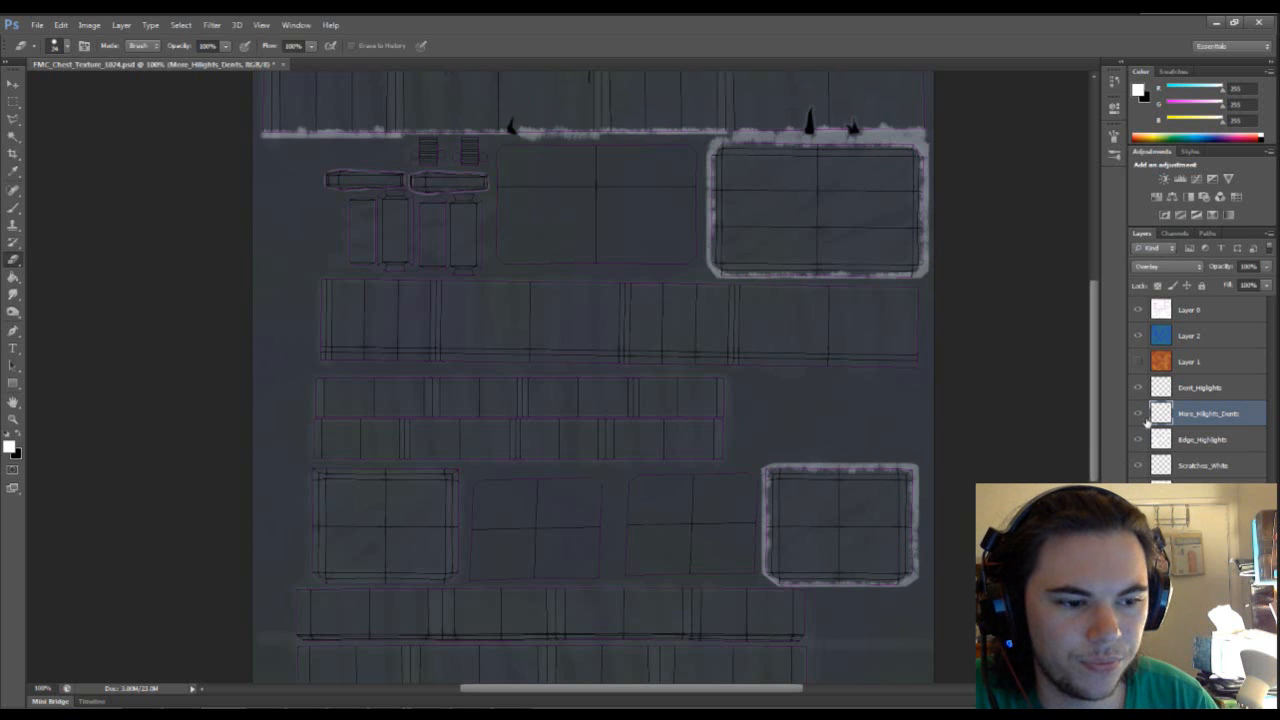
mouse_move(1050, 414)
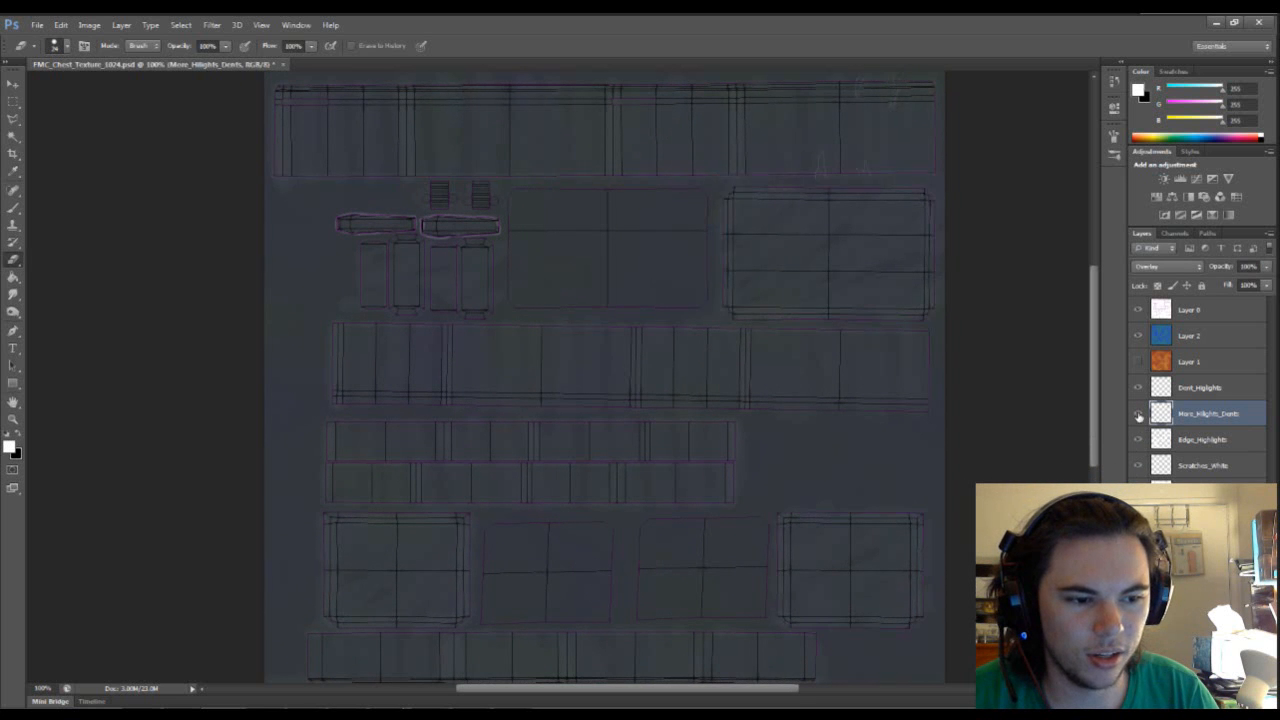
Toggle the Worn_Edges layer visibility to compare the chest texture with and without worn edge highlights.
click(1136, 440)
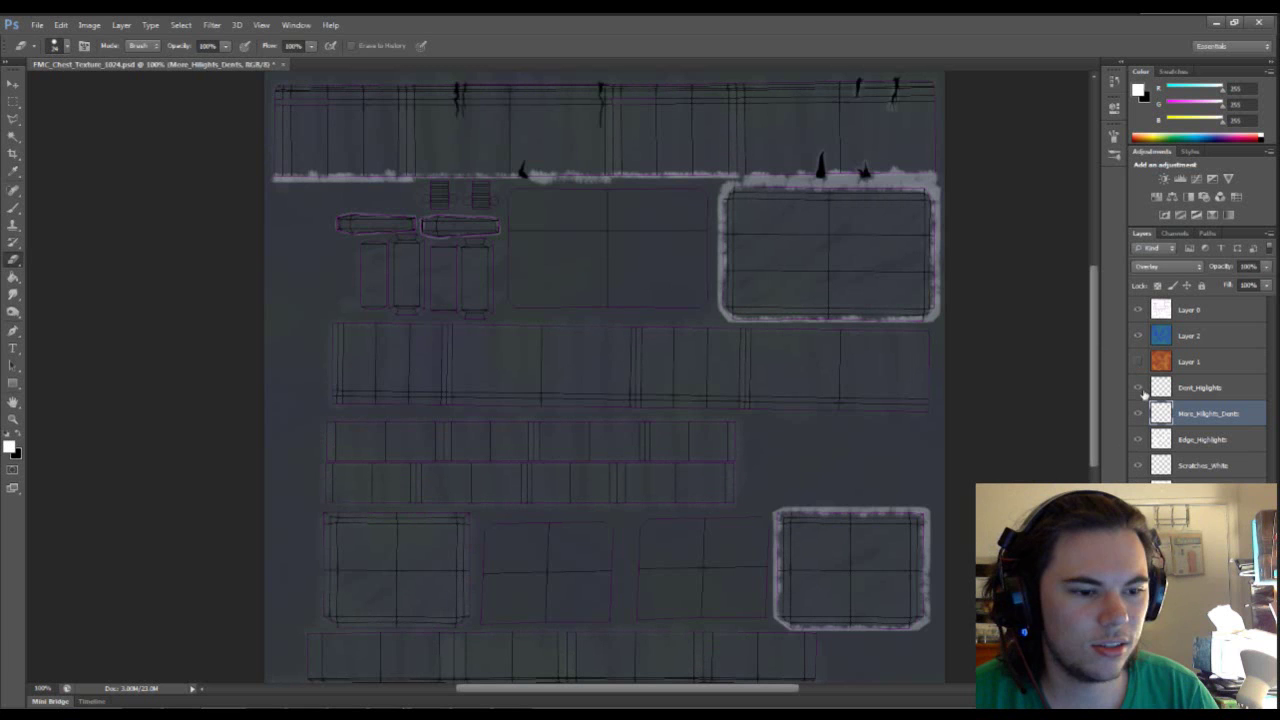
click(1134, 388)
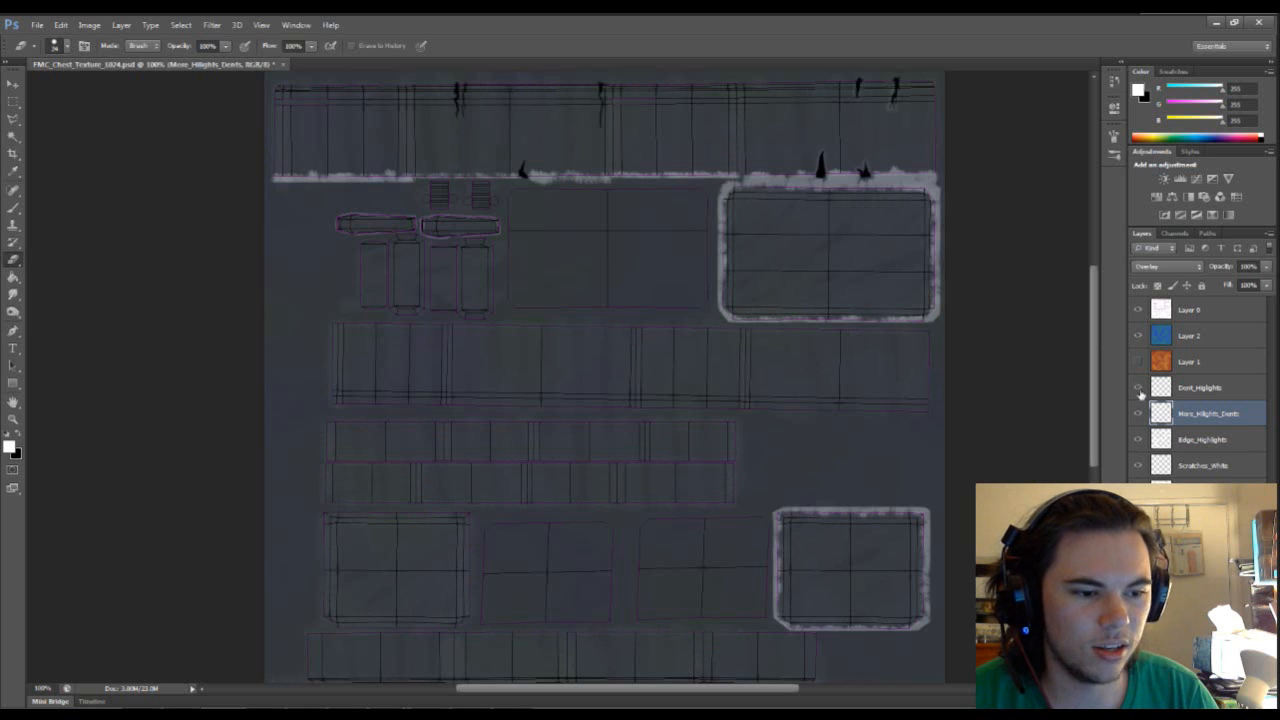
click(1136, 388)
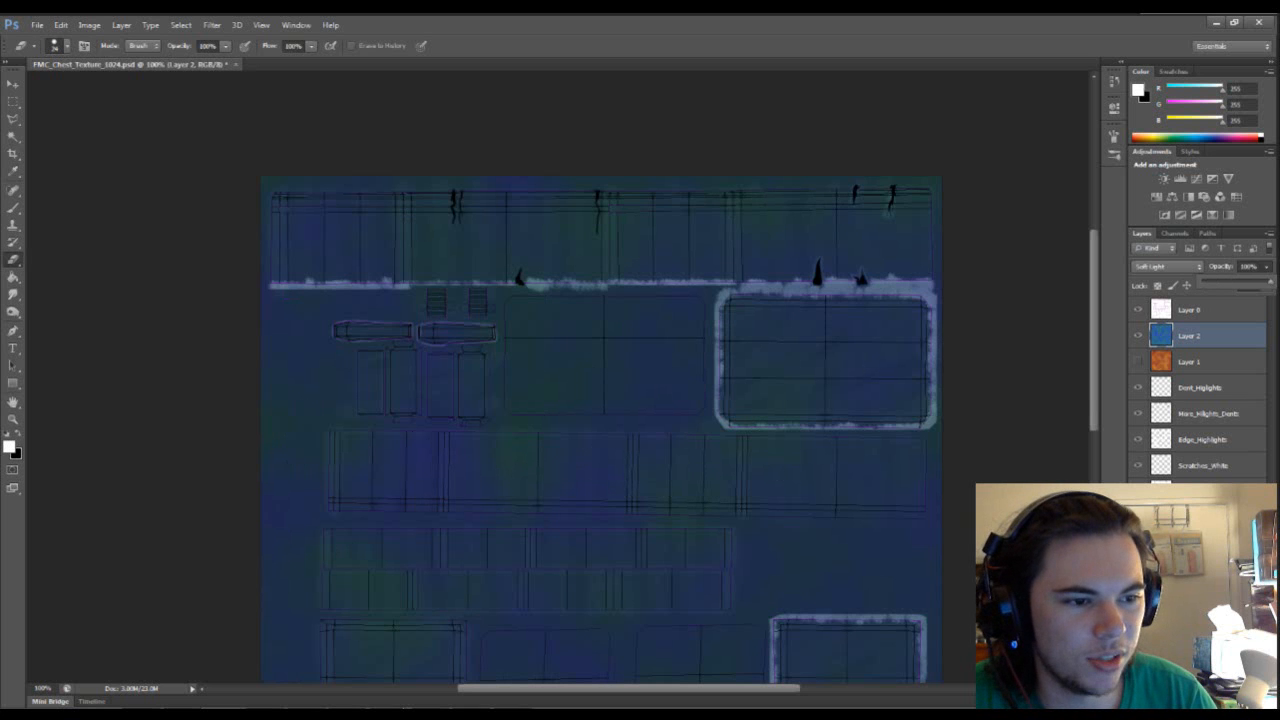
Switch Layer 2 to Normal blend mode to view the clouds at full strength, then hide the layer.
click(1172, 268)
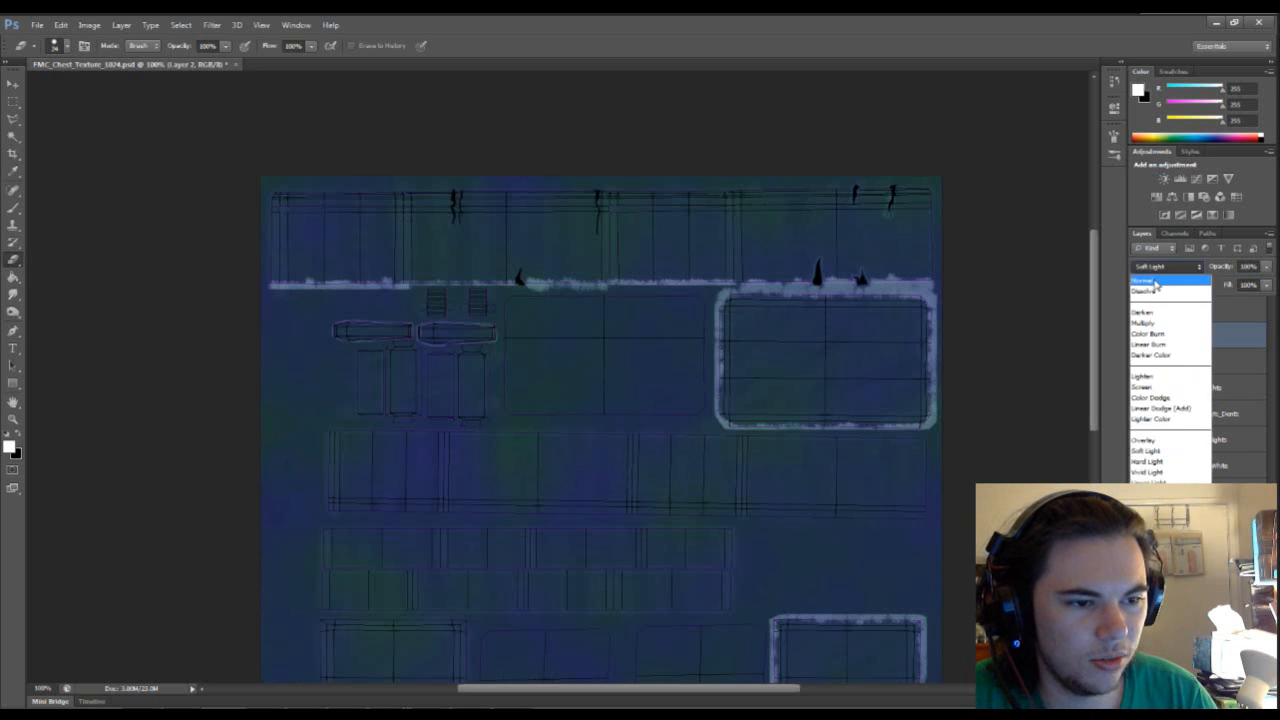
click(1156, 288)
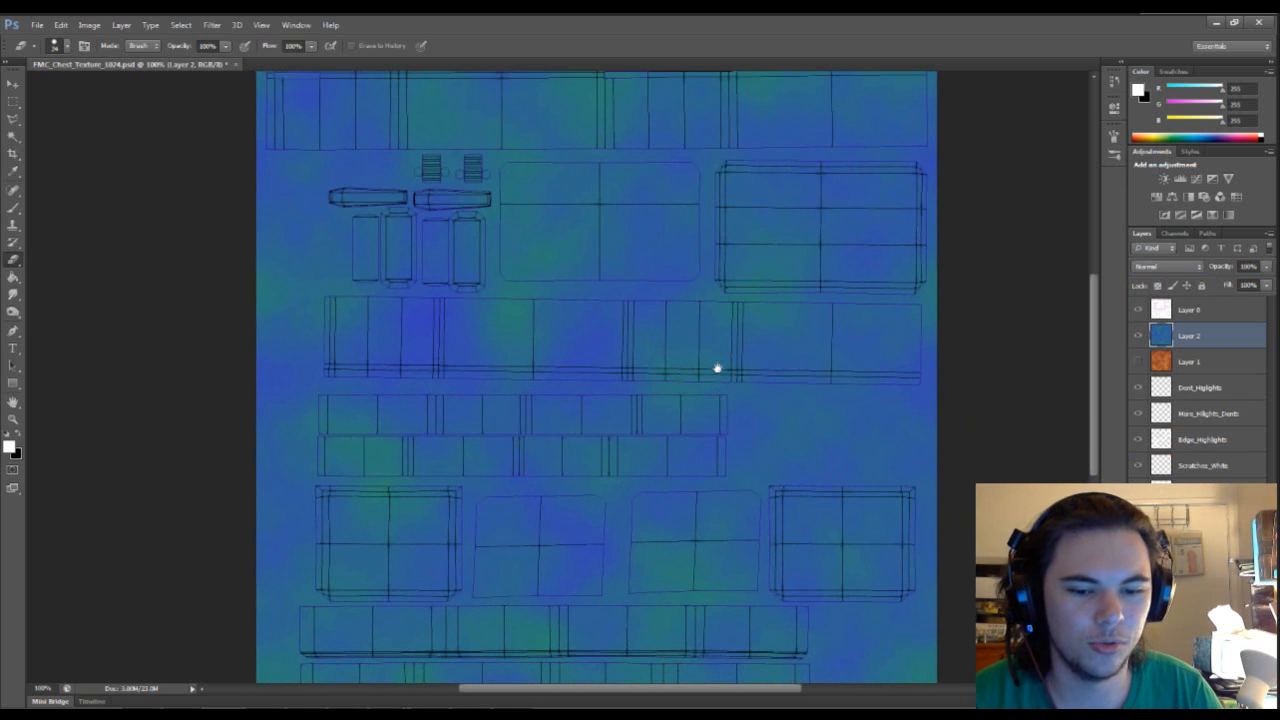
click(1160, 268)
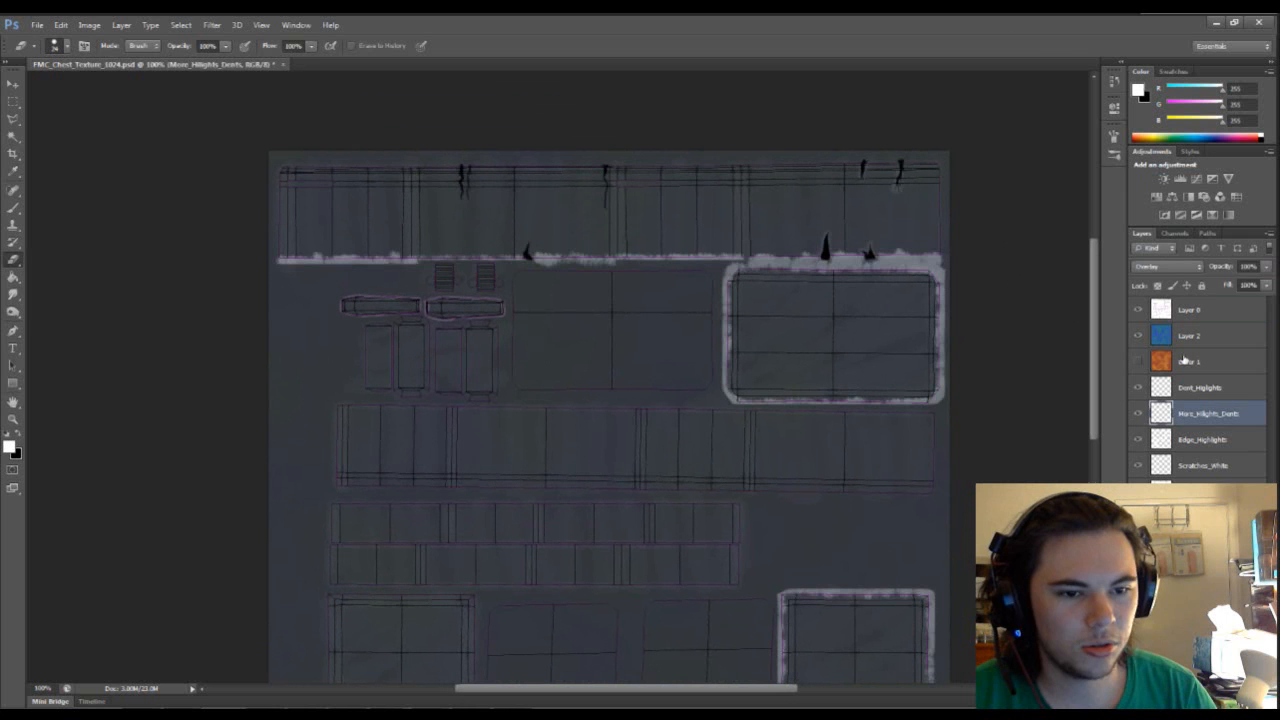
mouse_move(990, 476)
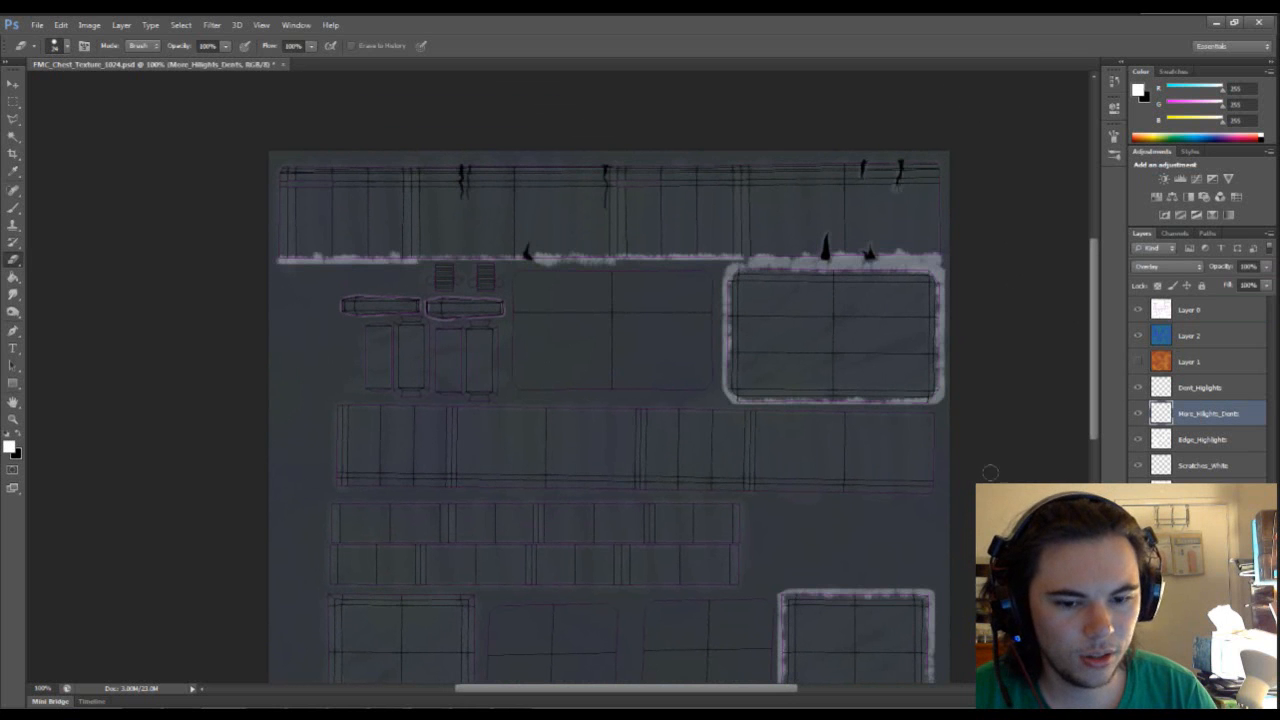
mouse_move(848, 478)
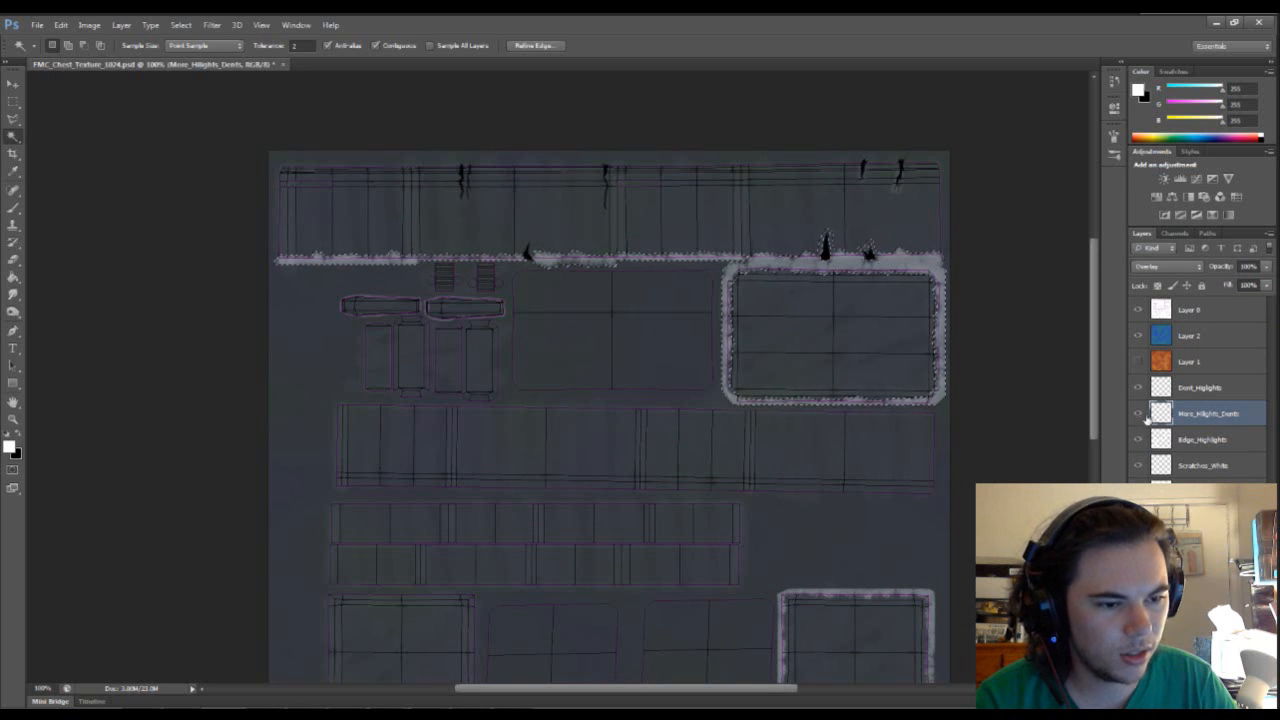
Select the worn edge regions, pick a scratch brush tip and paint white along the top and lower-right panel edges on Scratches_White.
click(1200, 464)
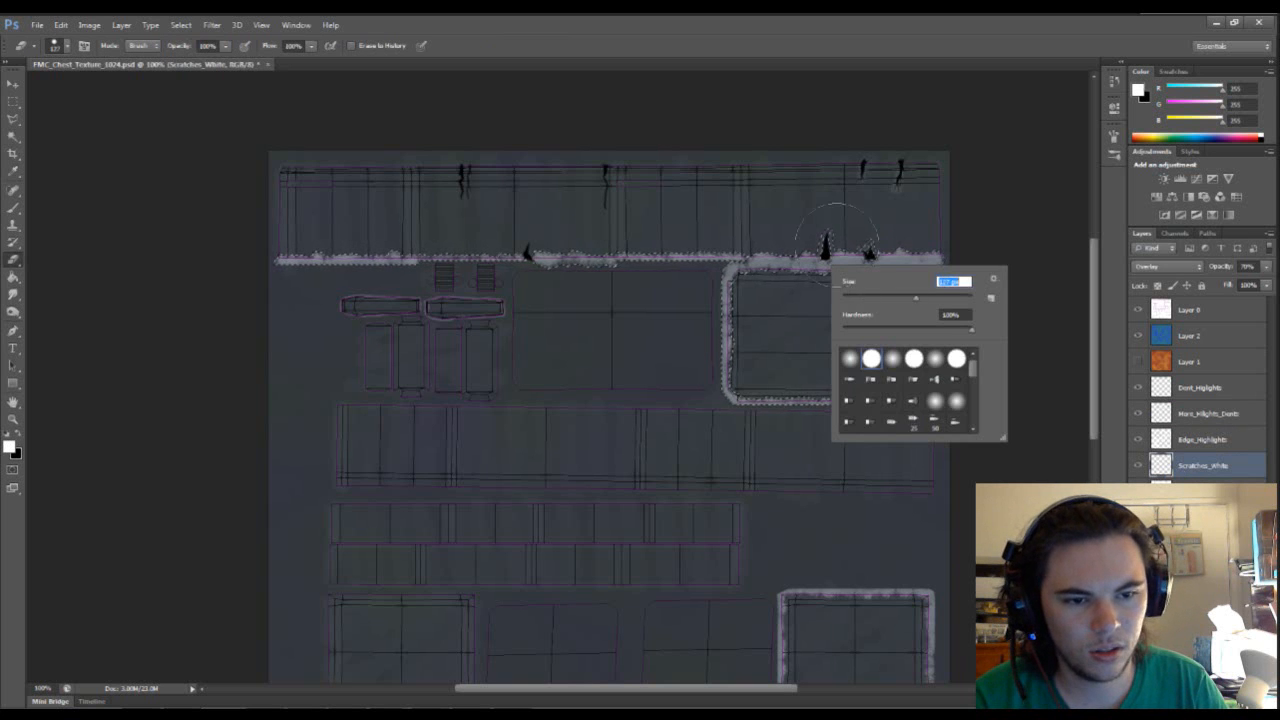
click(1208, 414)
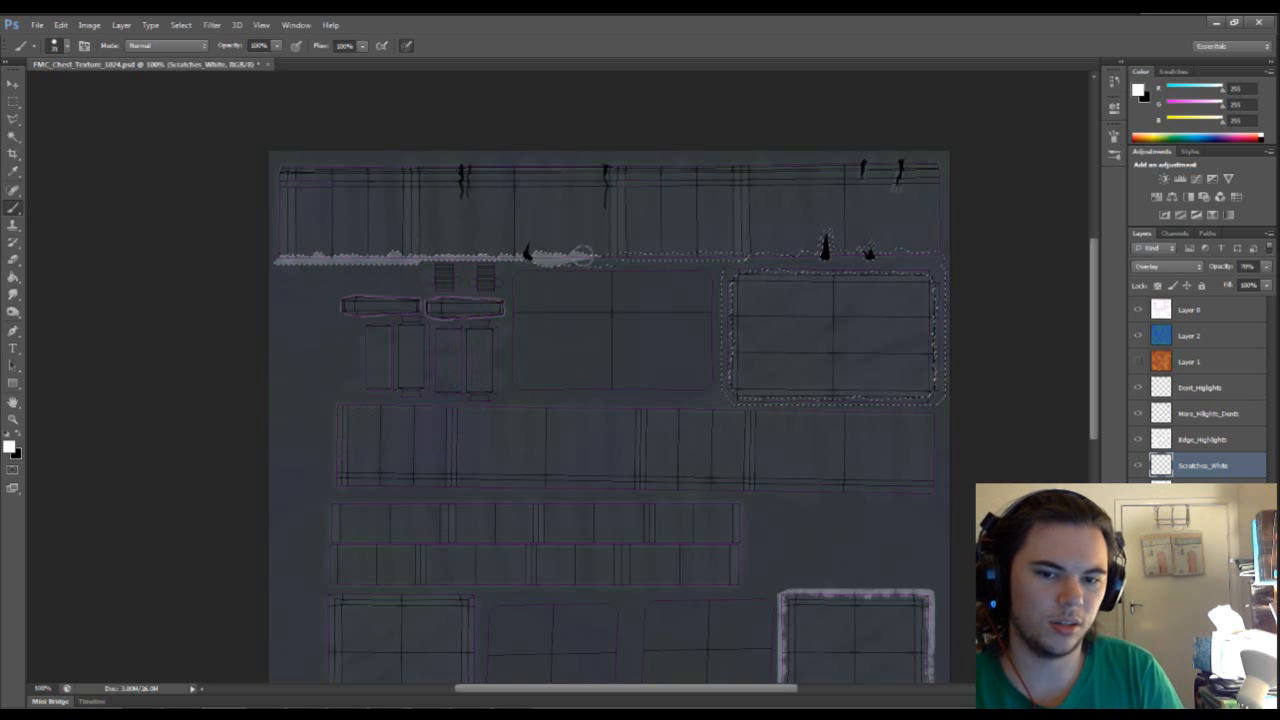
drag(584, 258, 710, 300)
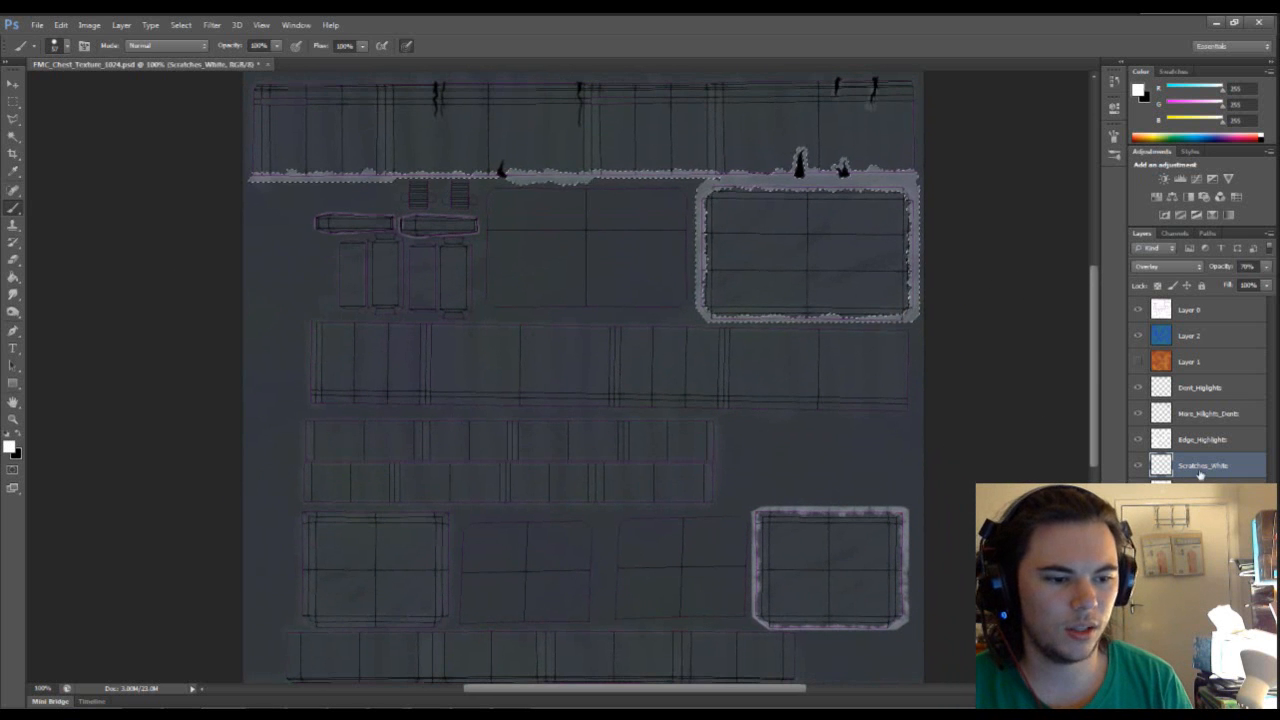
click(1204, 412)
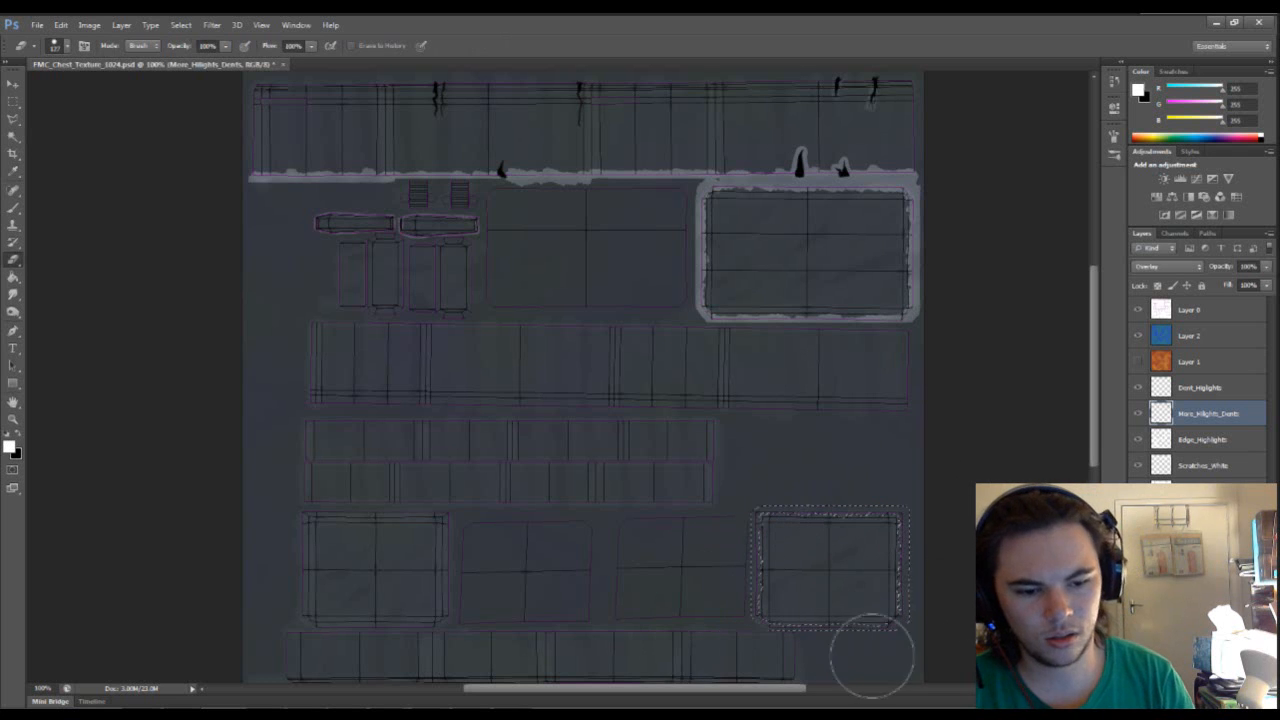
click(1200, 464)
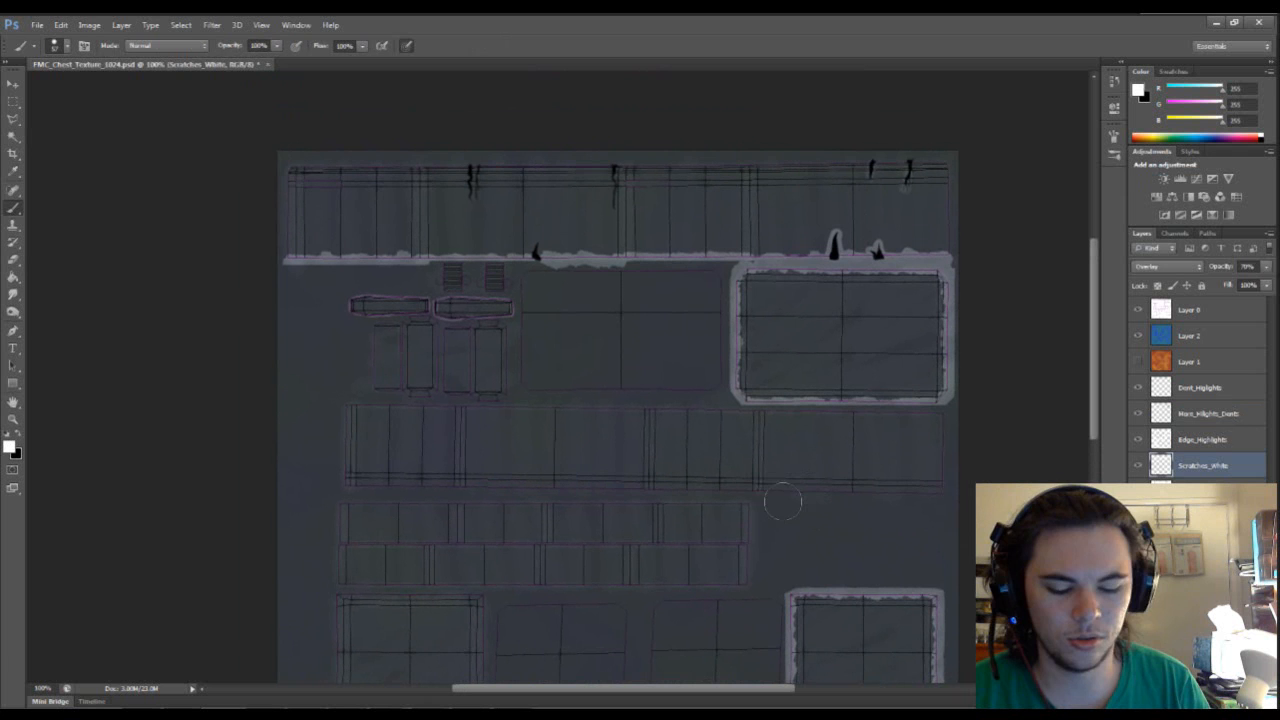
Adjust the brush size and tip, then paint white scratch marks along the top panel edge strip.
right_click(784, 504)
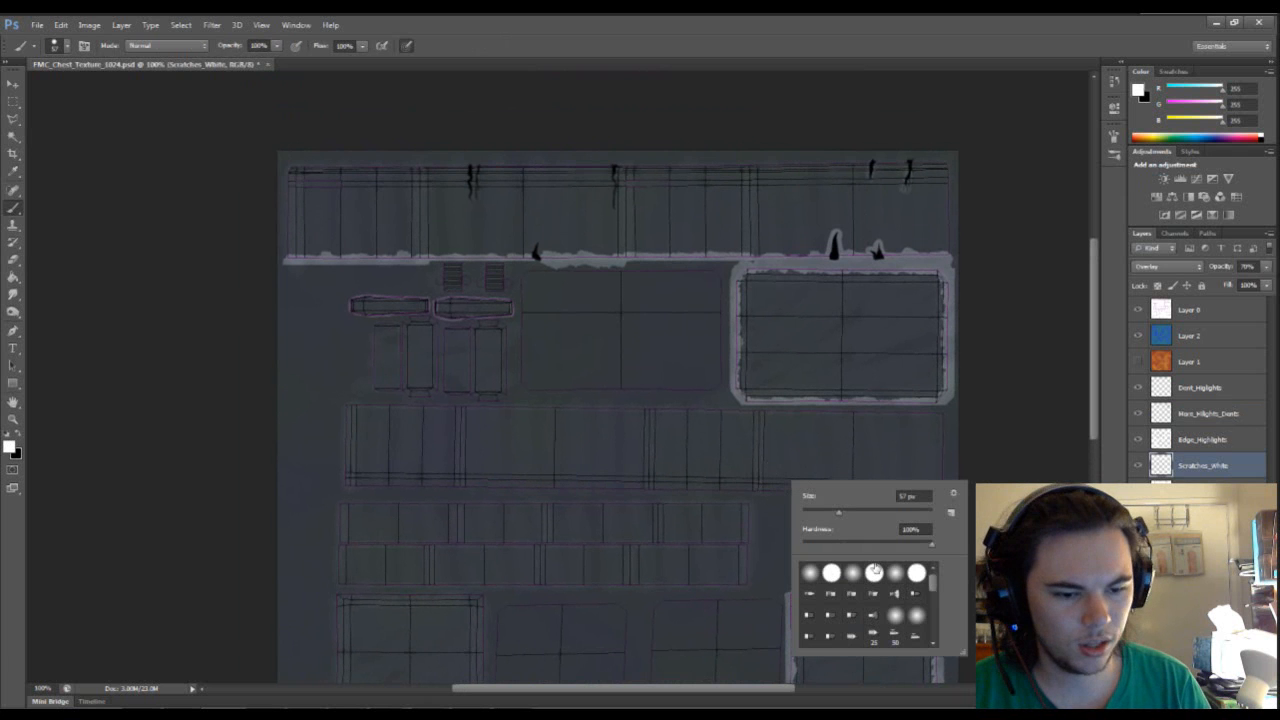
scroll(down, 3)
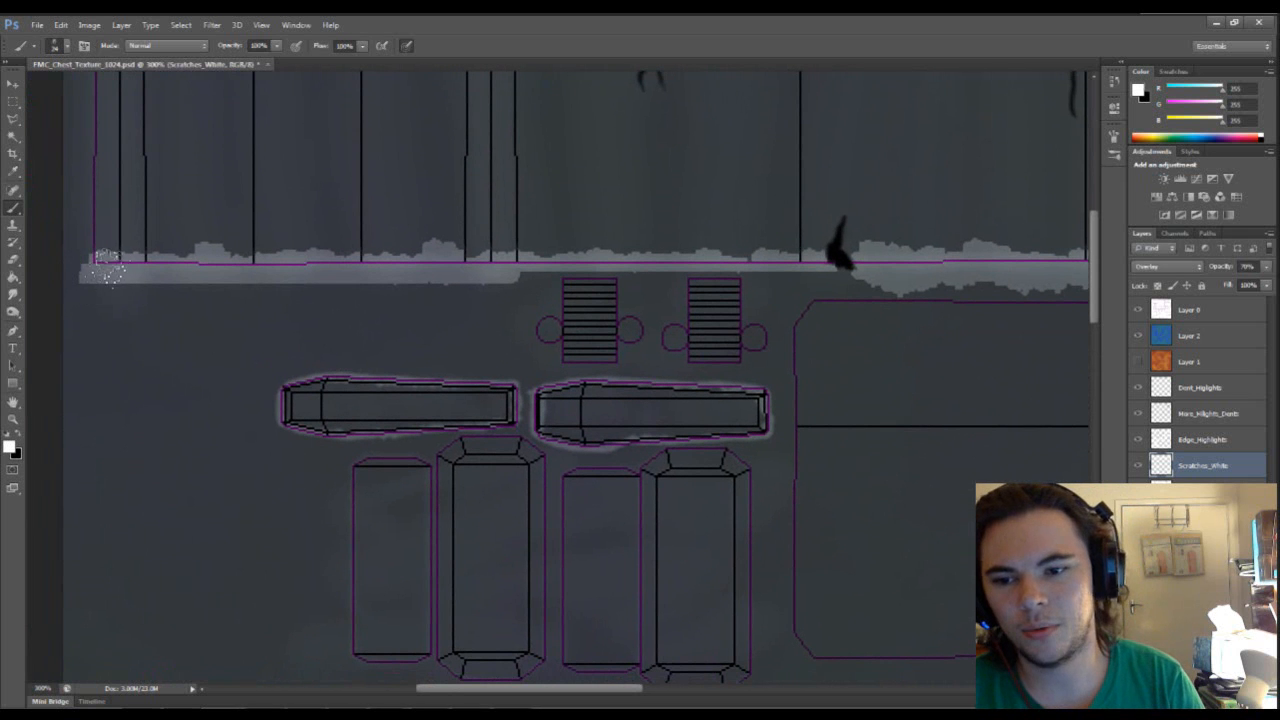
click(96, 296)
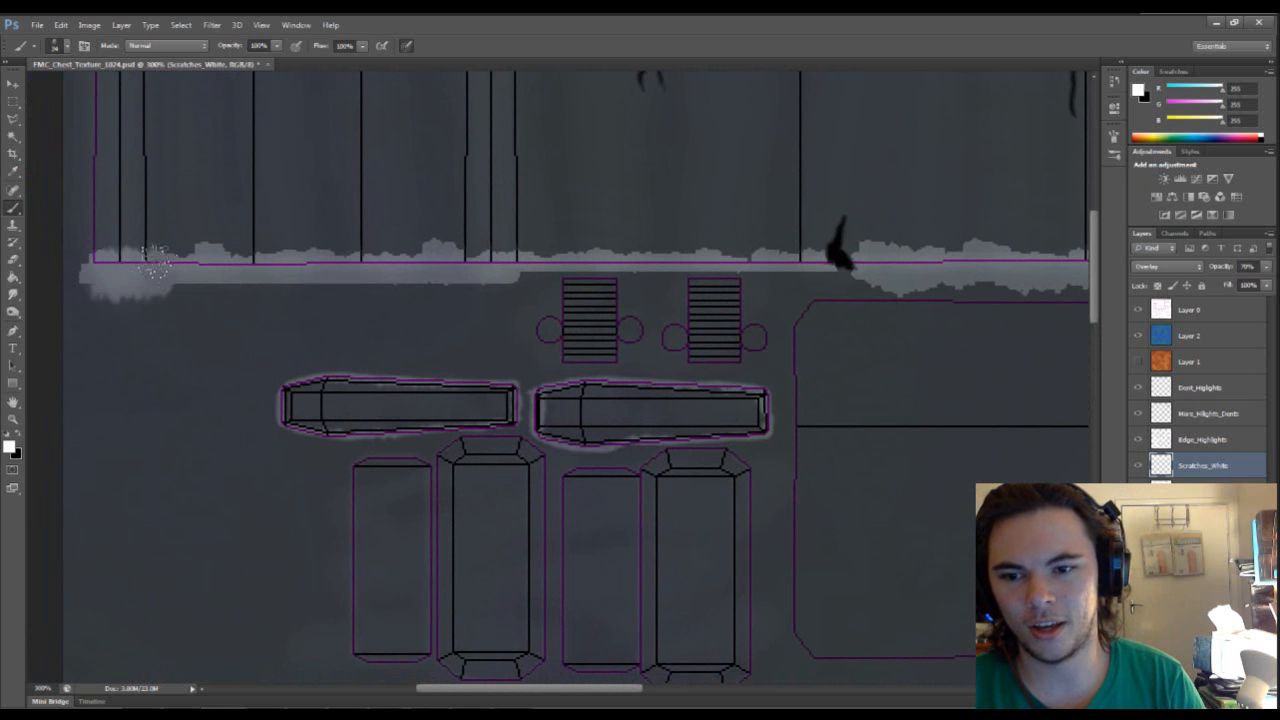
drag(156, 264, 240, 276)
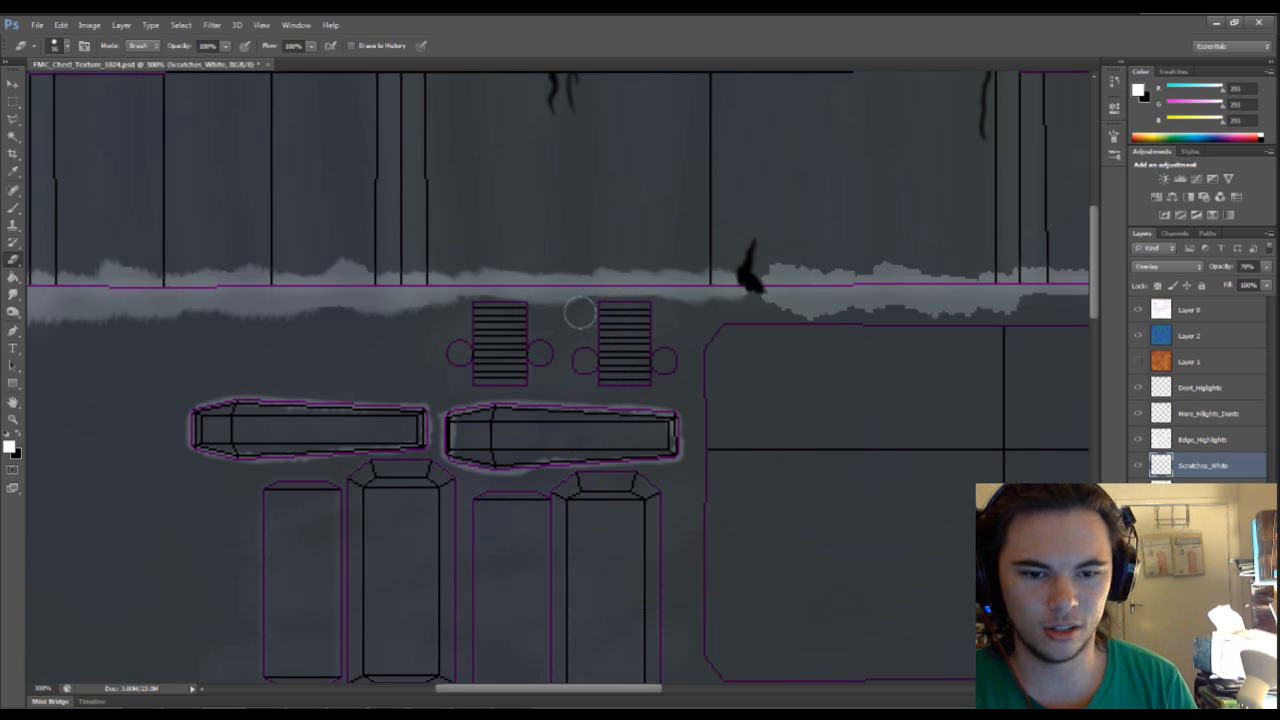
mouse_move(550, 320)
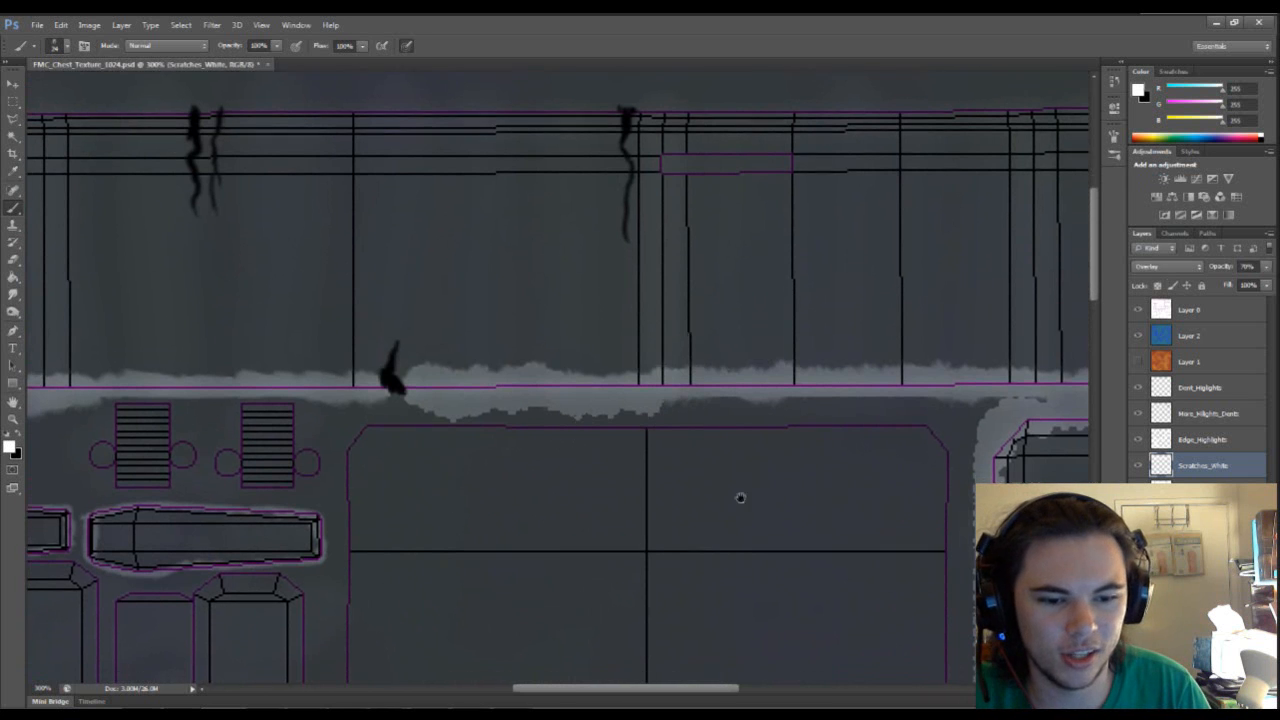
Scroll down the canvas to reach the panel borders below the strip for further scratches.
scroll(down, 3)
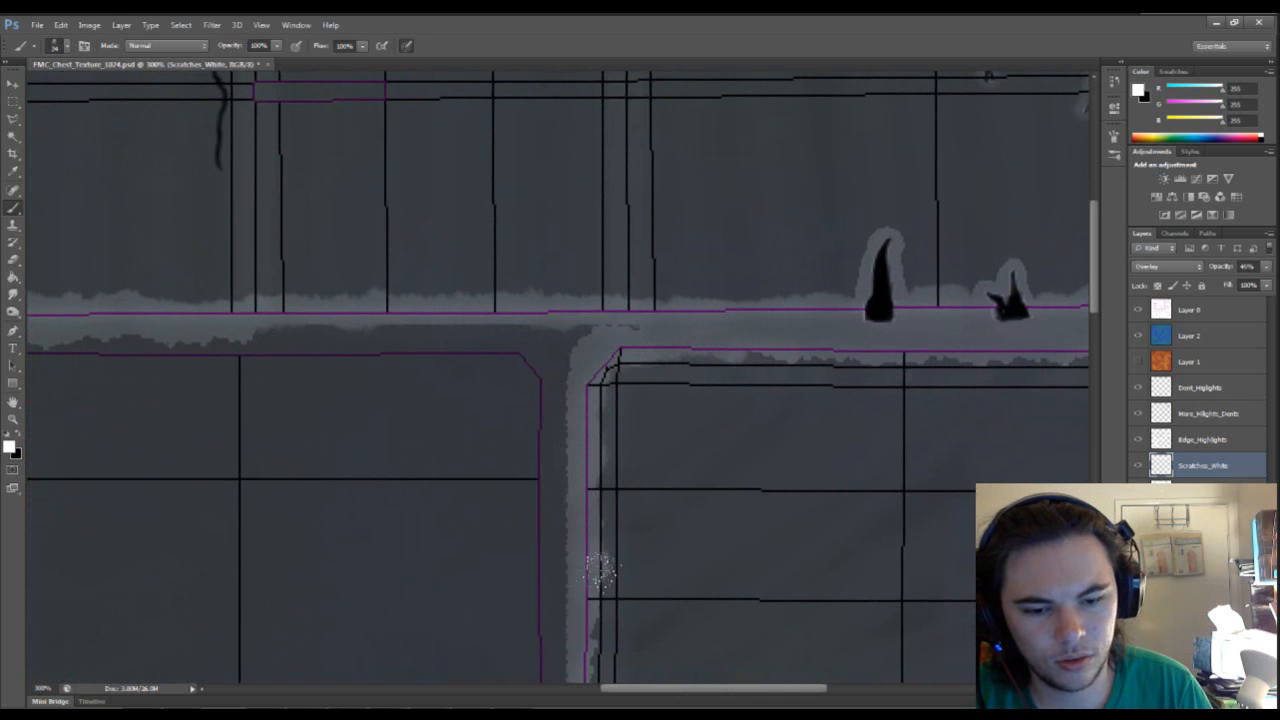
scroll(down, 3)
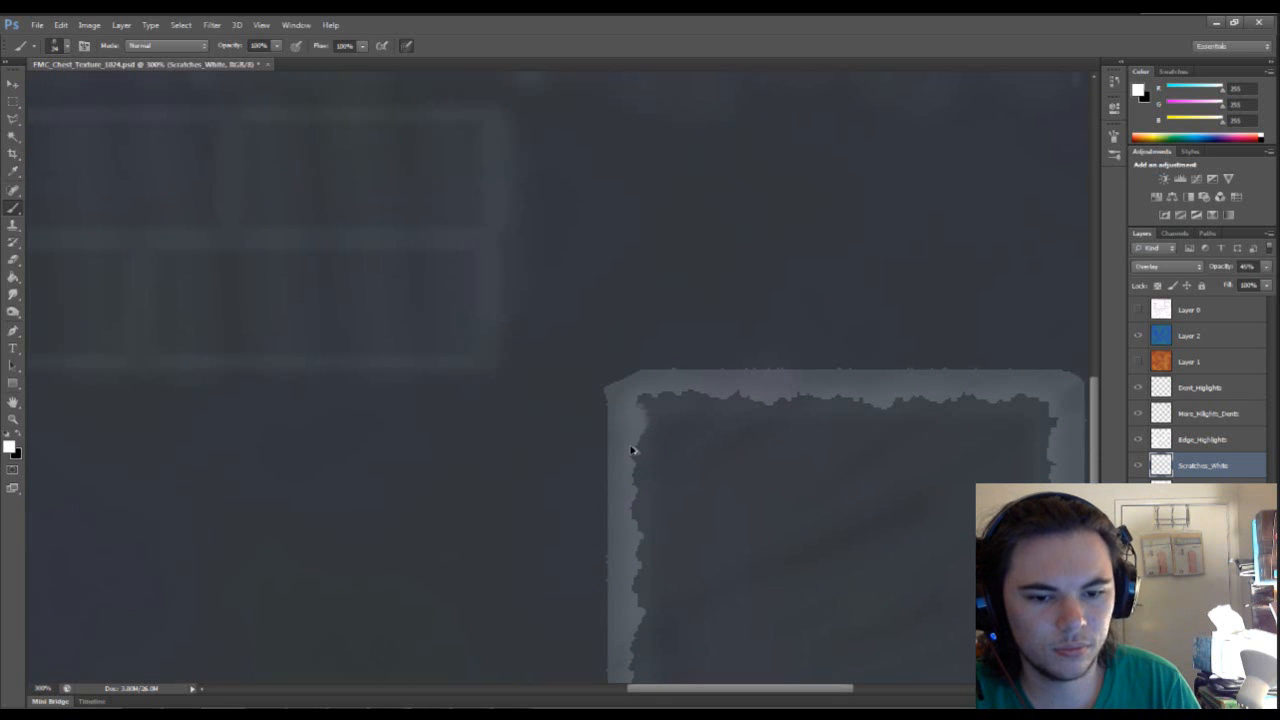
Paint white scratches along the rectangular panel's left edge, around its bottom-left corner and onto its top edge.
click(630, 460)
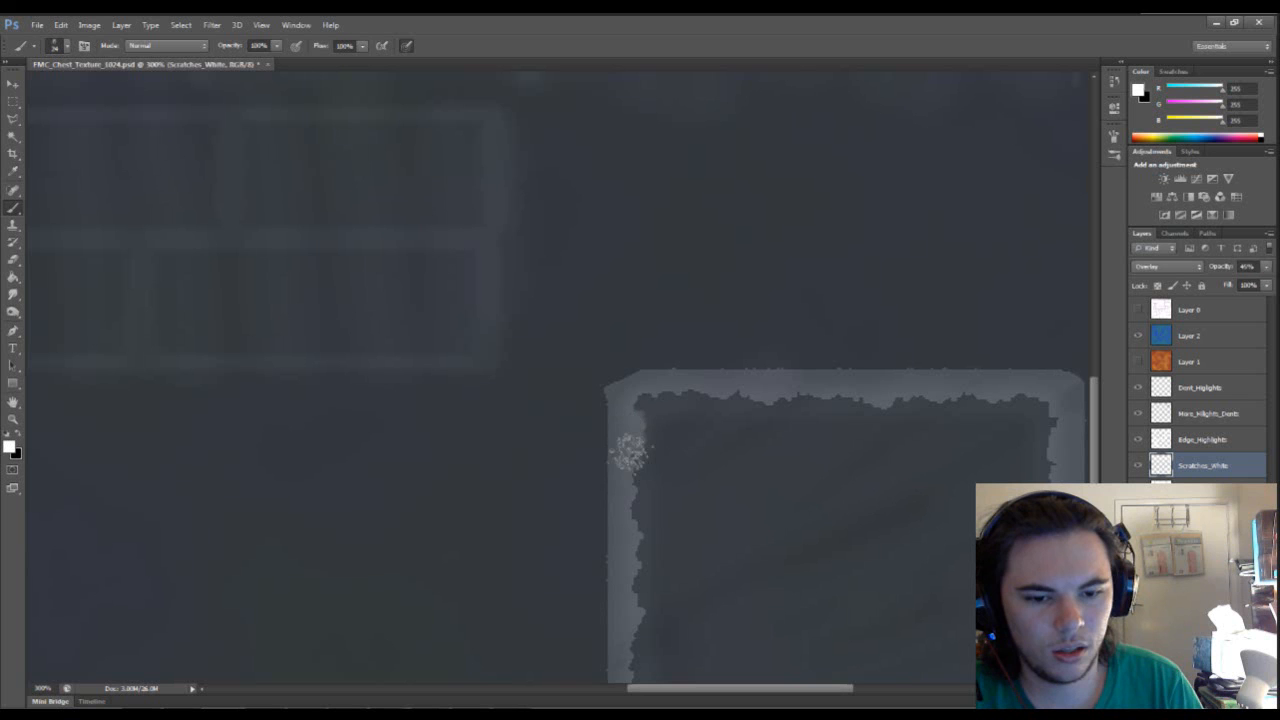
drag(630, 450, 624, 536)
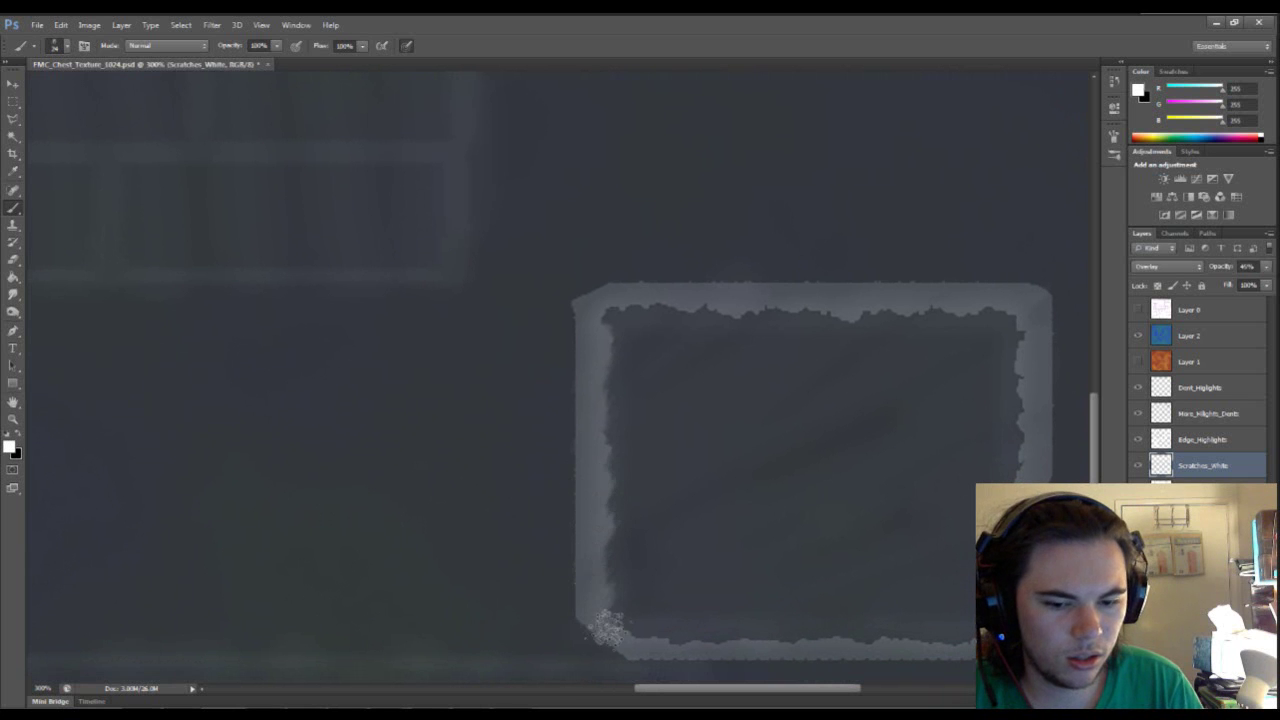
drag(610, 630, 756, 650)
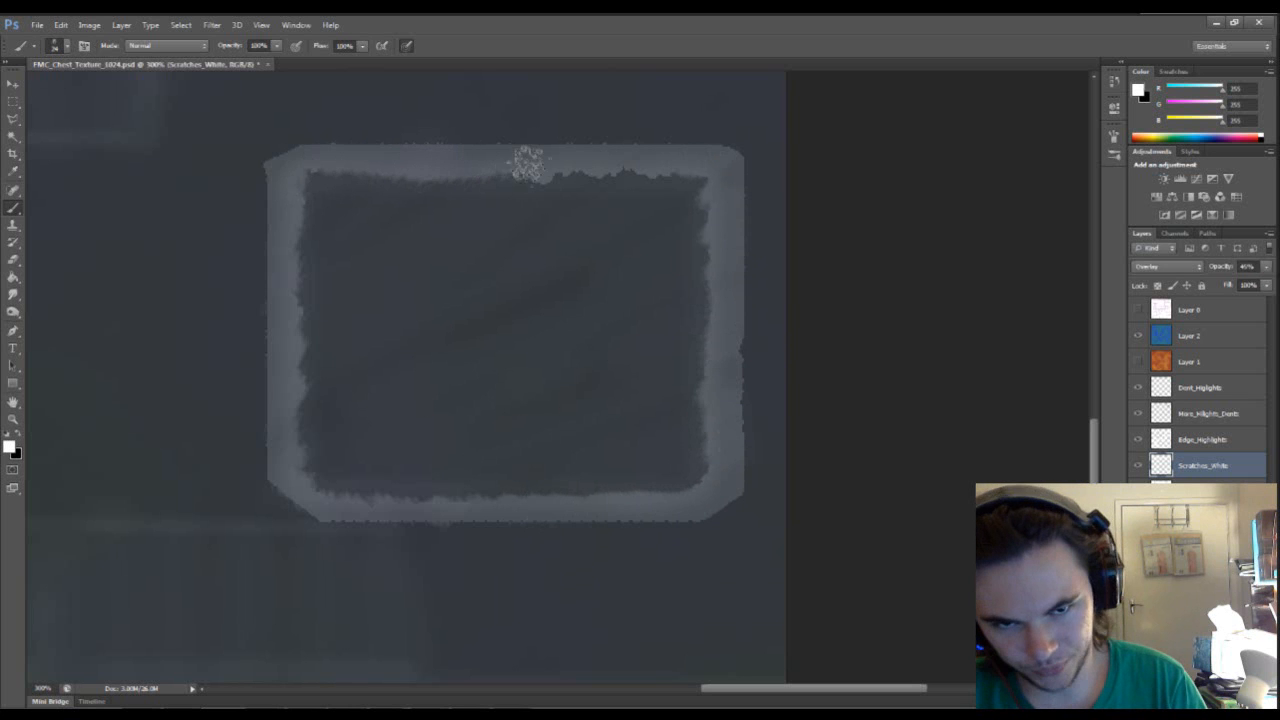
click(584, 184)
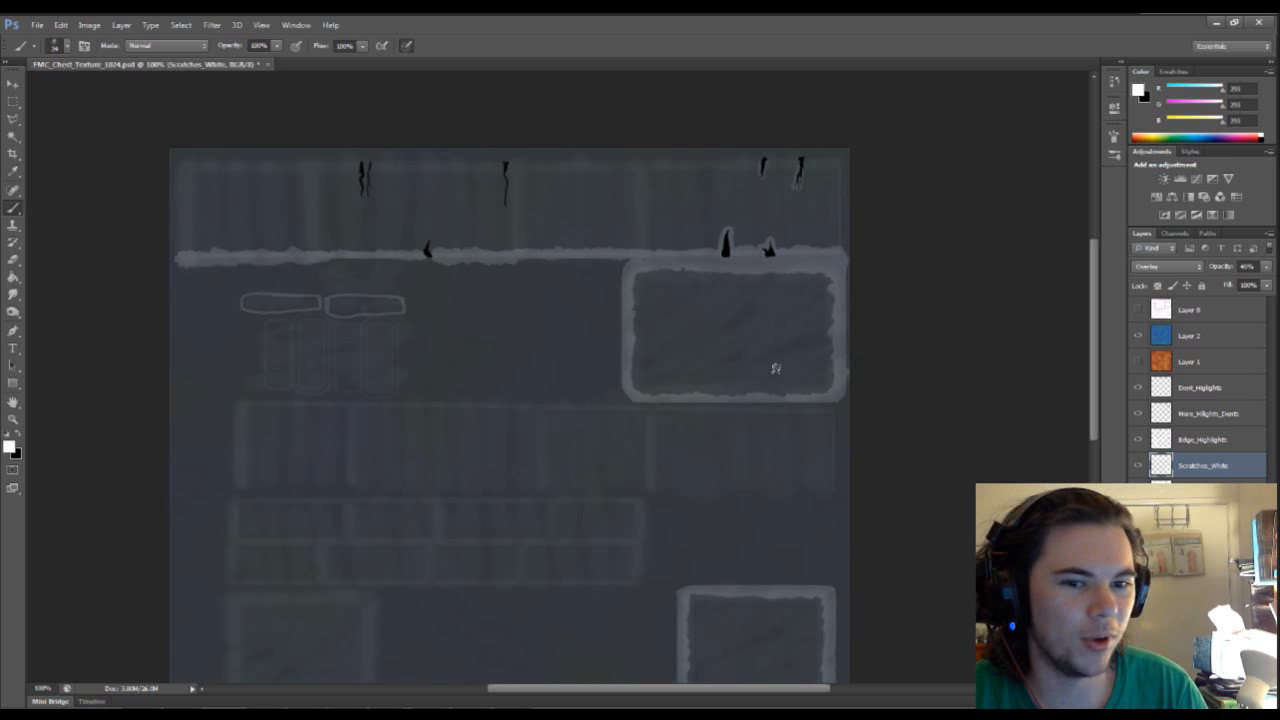
mouse_move(772, 374)
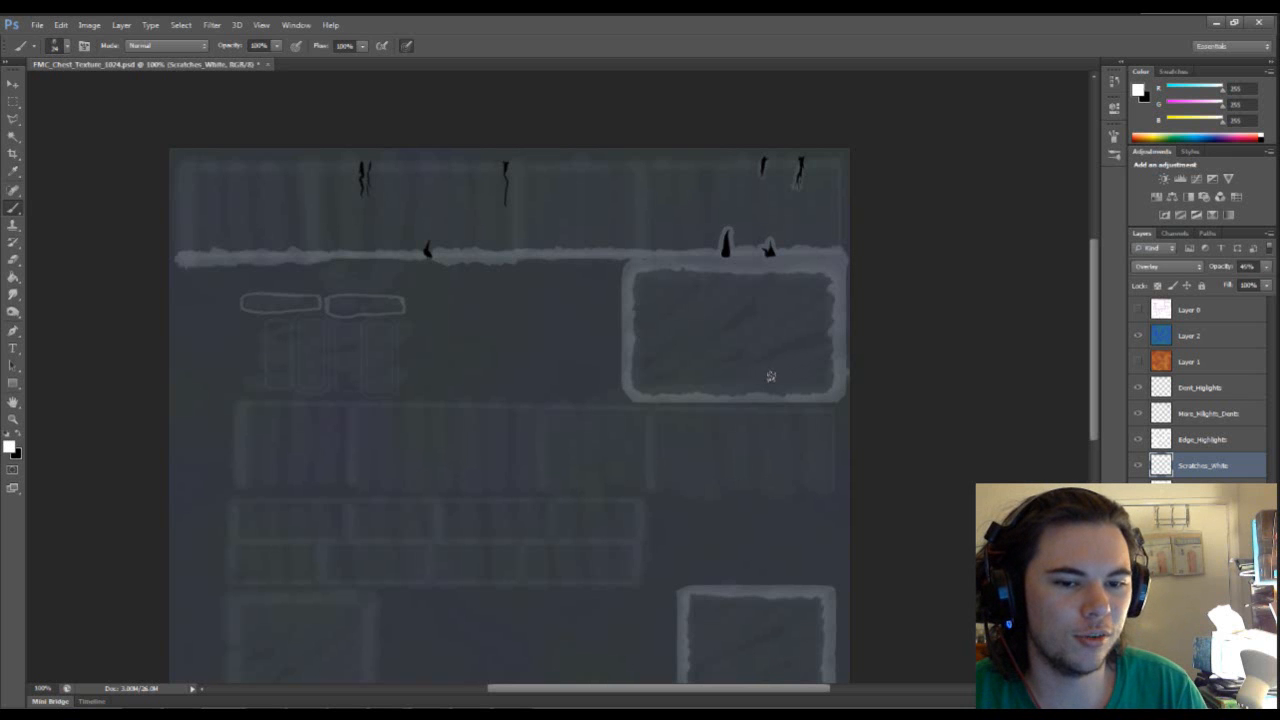
mouse_move(736, 352)
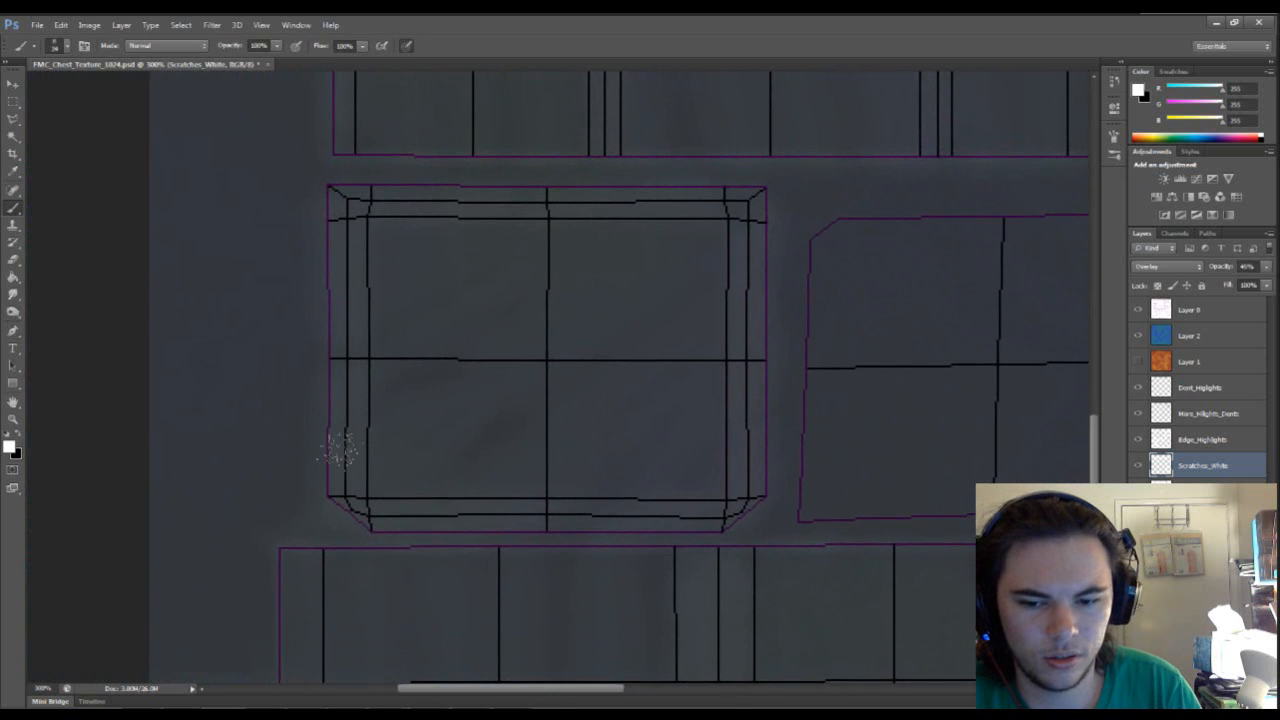
Paint white scratches down the square panel's left edge and across its top edge from the upper-left to the top-right corner.
click(330, 476)
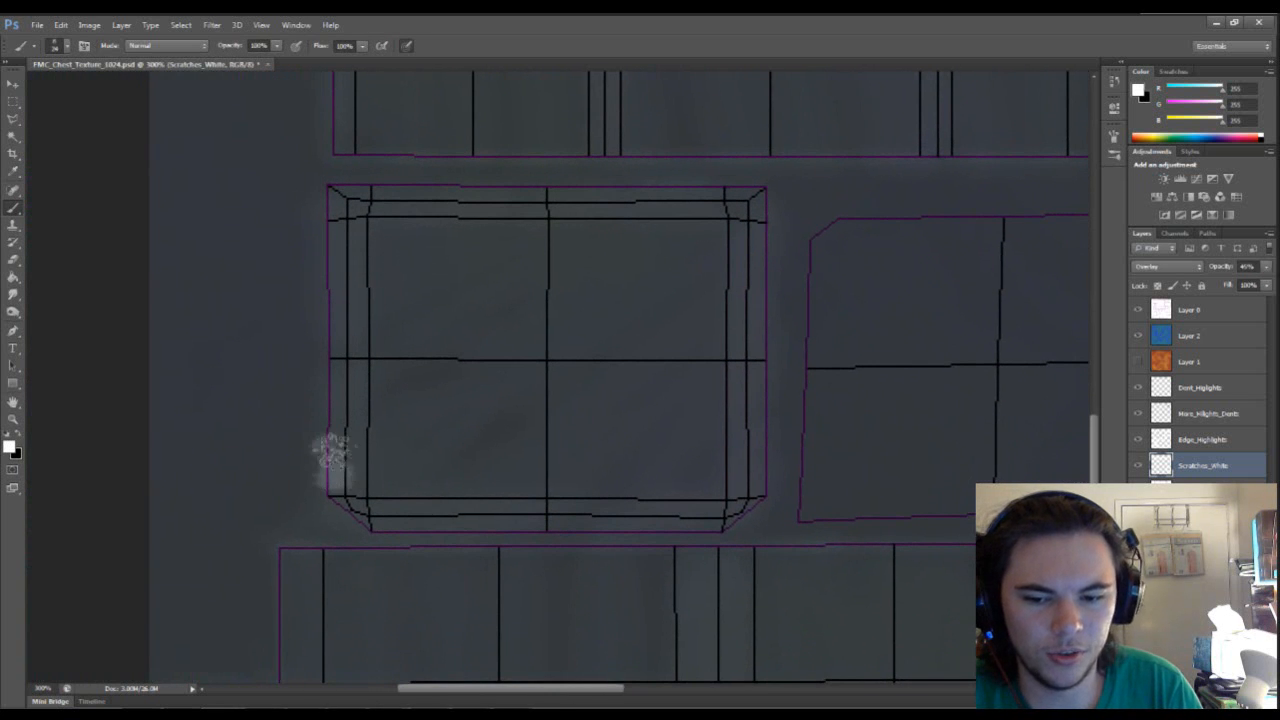
drag(336, 450, 330, 376)
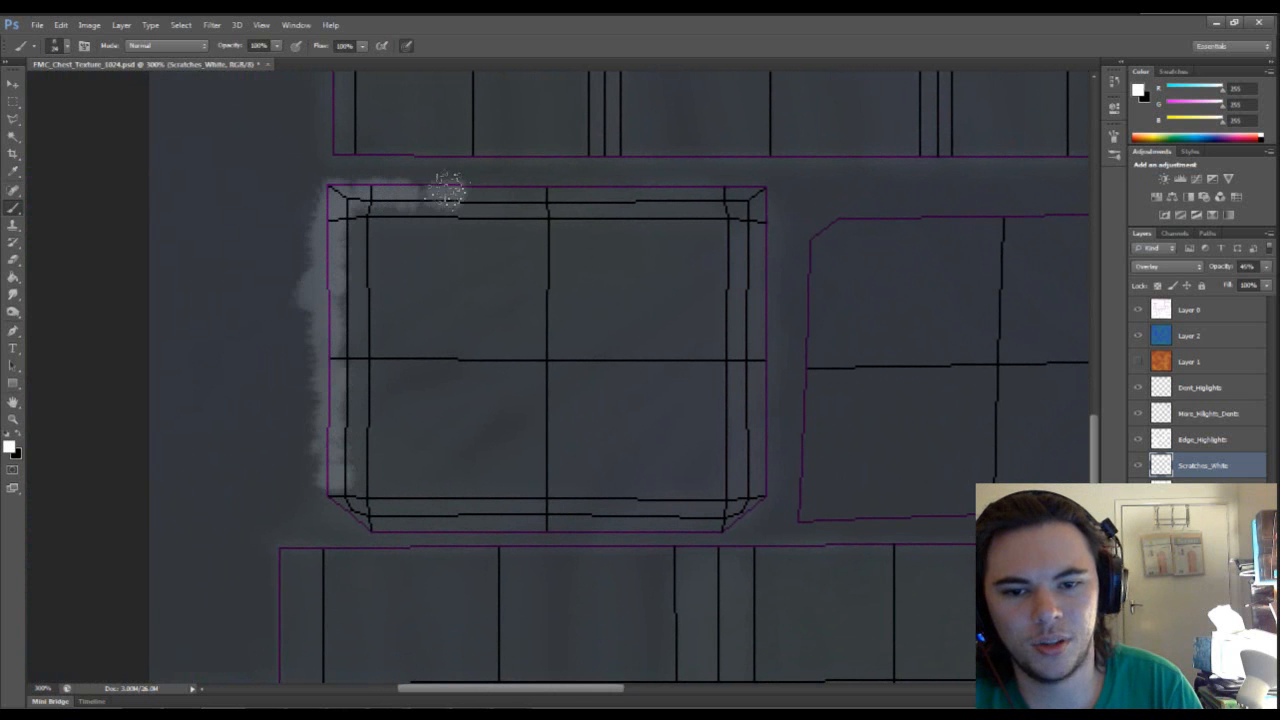
drag(440, 196, 510, 200)
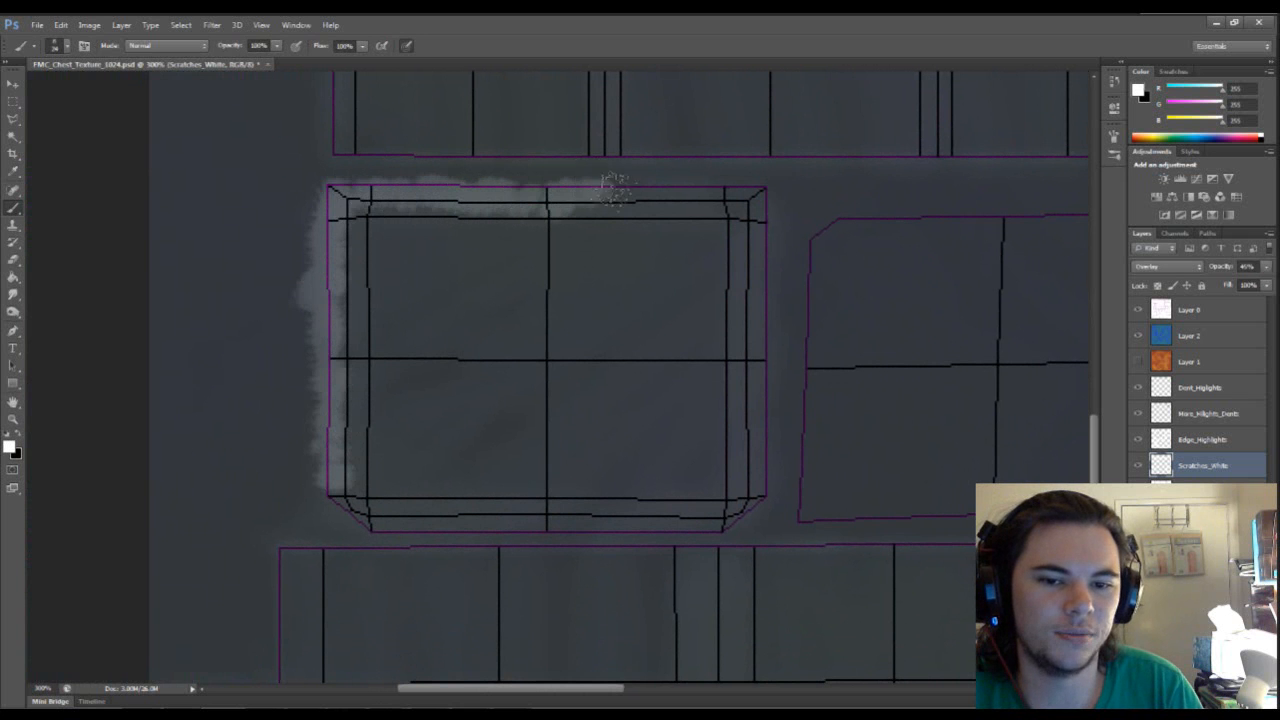
drag(616, 190, 710, 190)
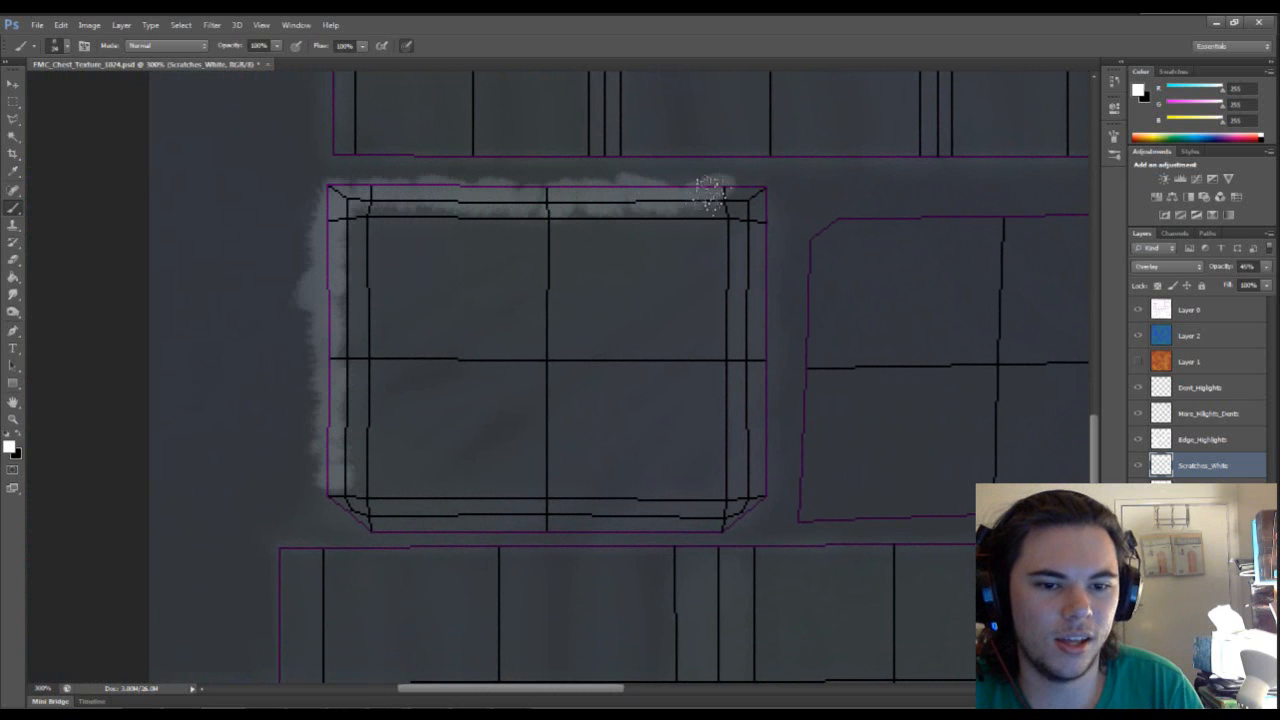
drag(710, 190, 740, 220)
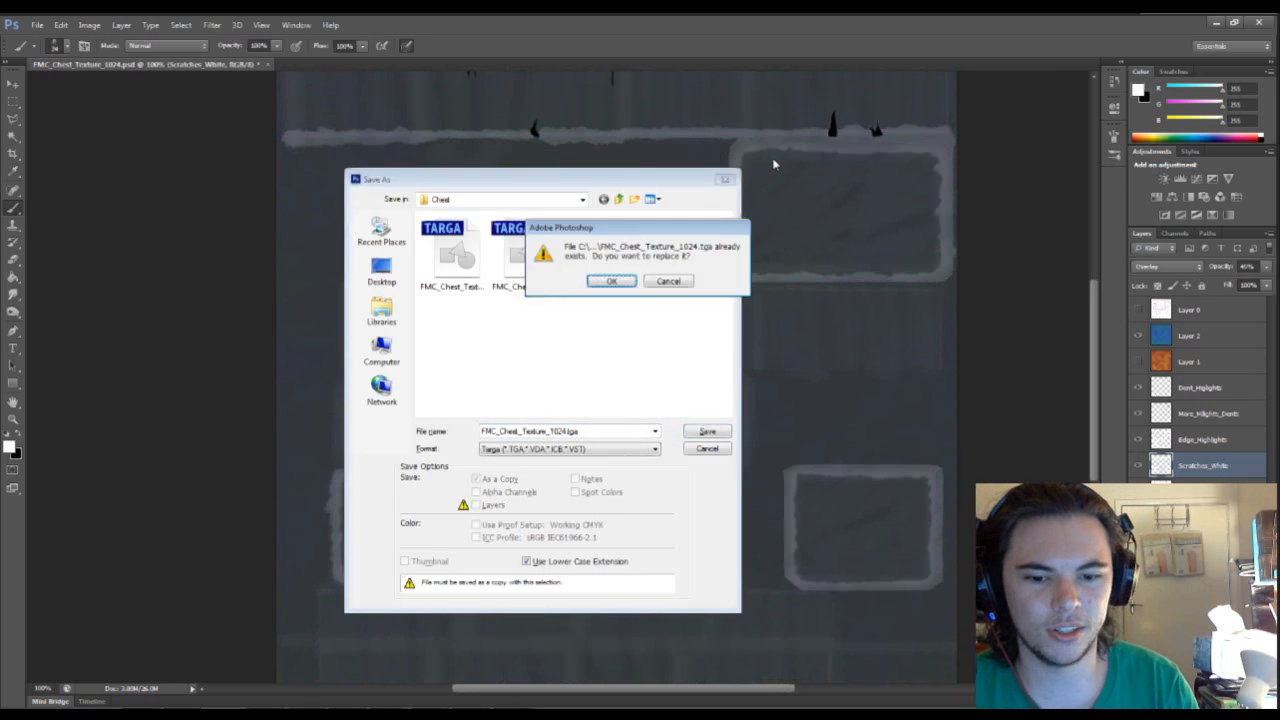
Confirm replacing the existing TGA file with the scratched chest texture.
click(612, 280)
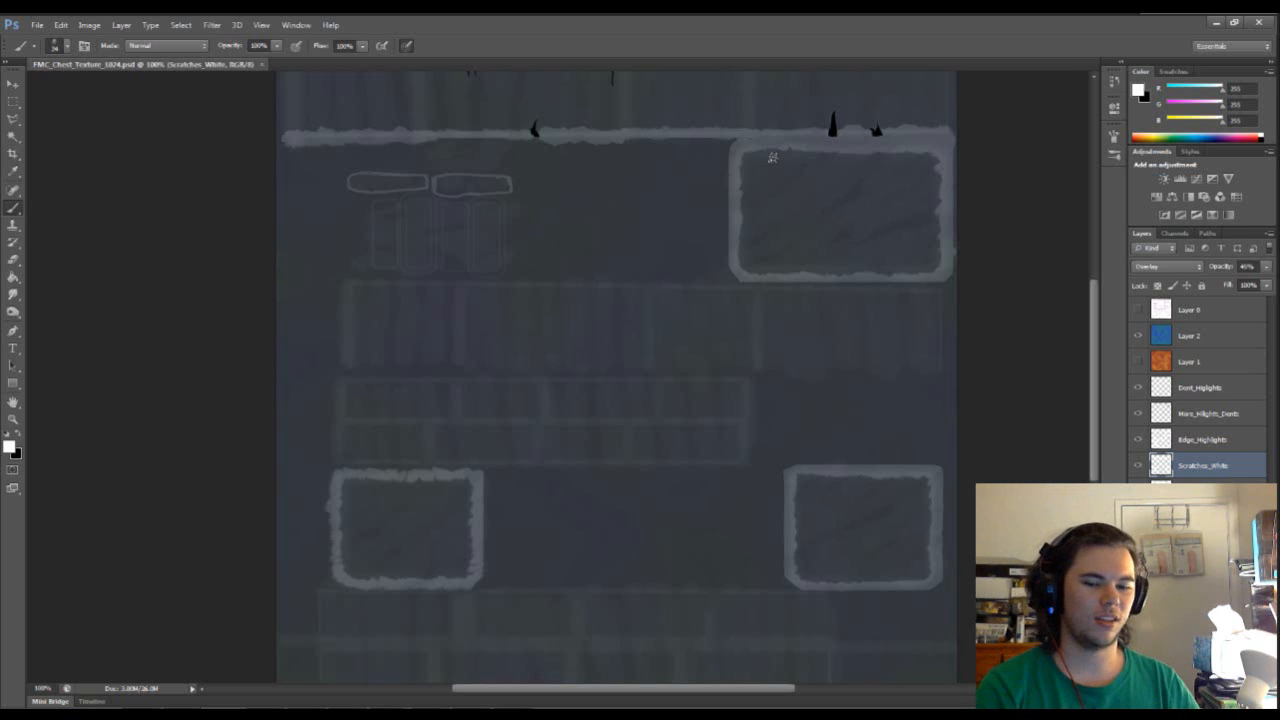
mouse_move(698, 164)
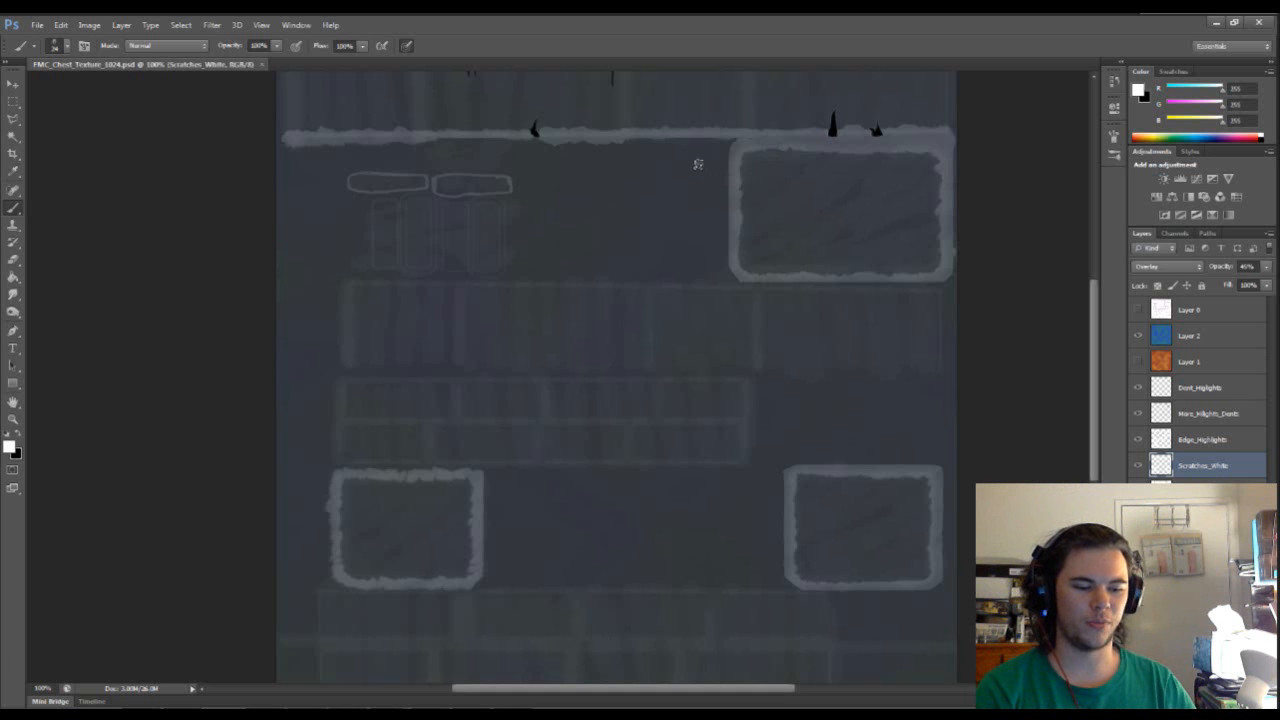
mouse_move(692, 172)
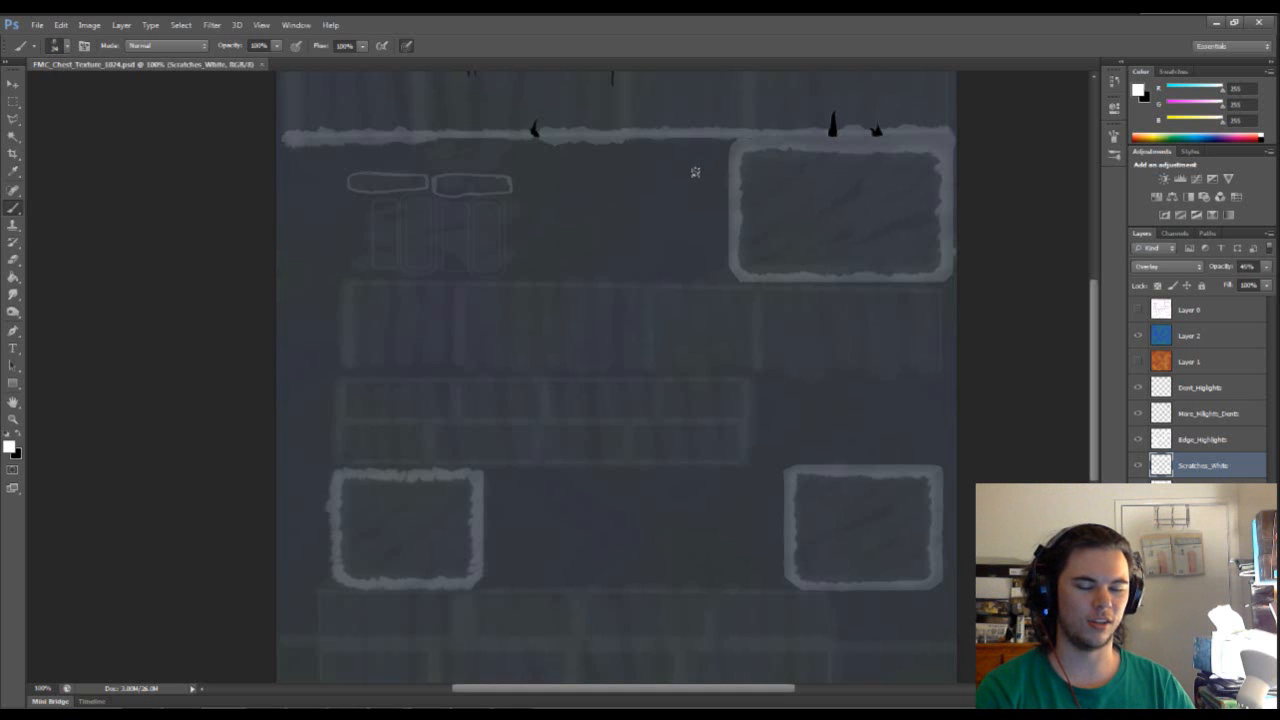